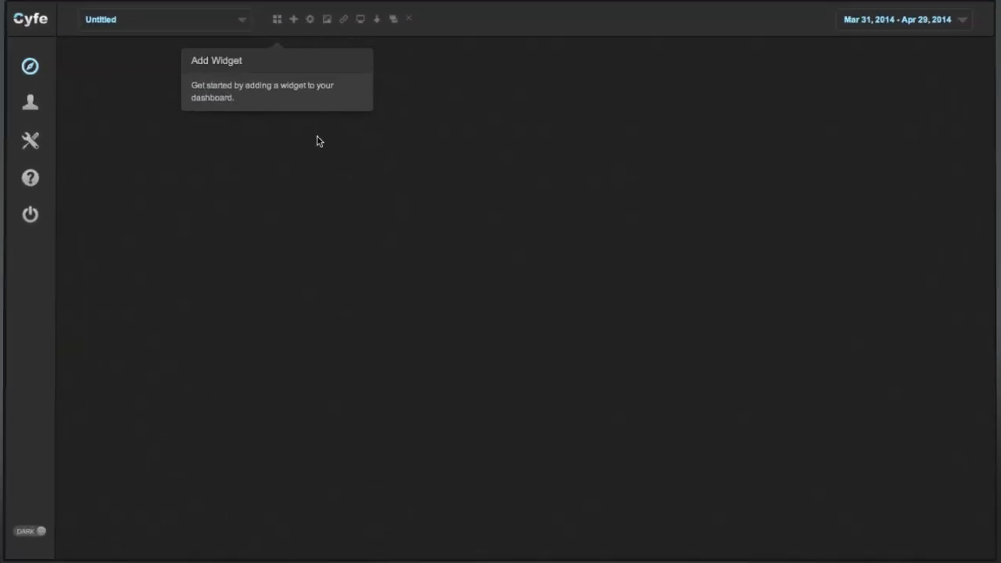
Browse the Add Widget catalog through the Email, Social Media and Custom data categories.
left_click(294, 19)
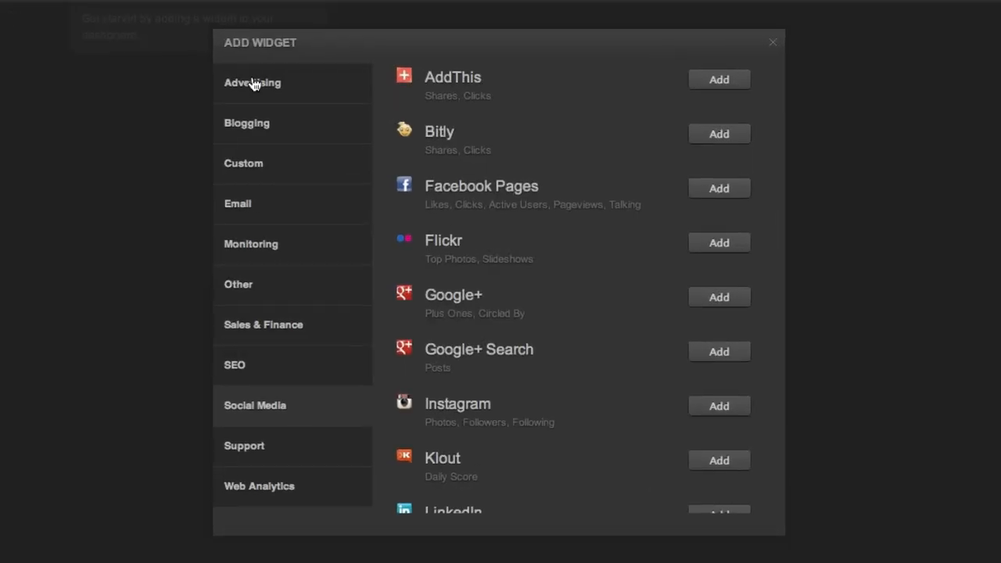
left_click(237, 203)
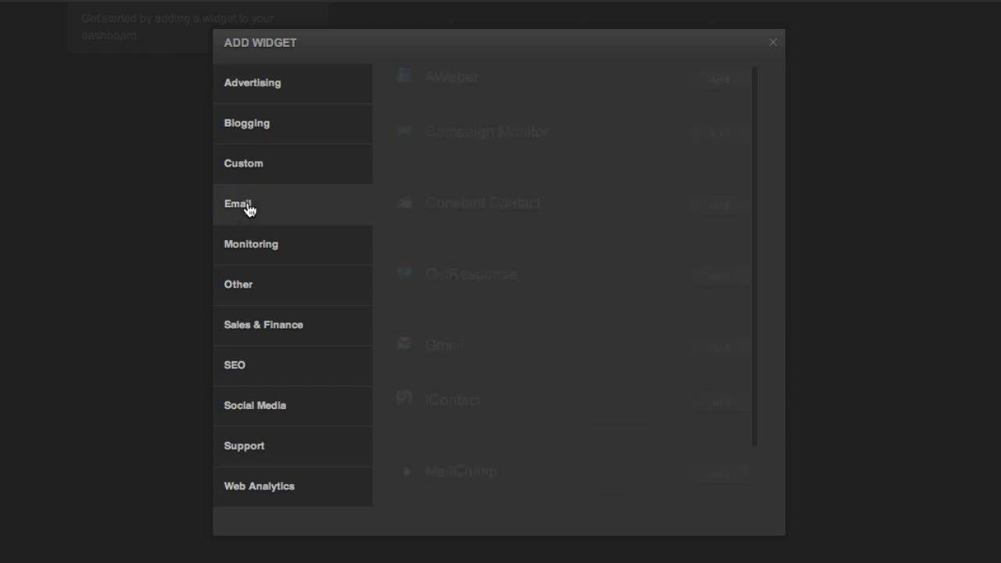
left_click(255, 405)
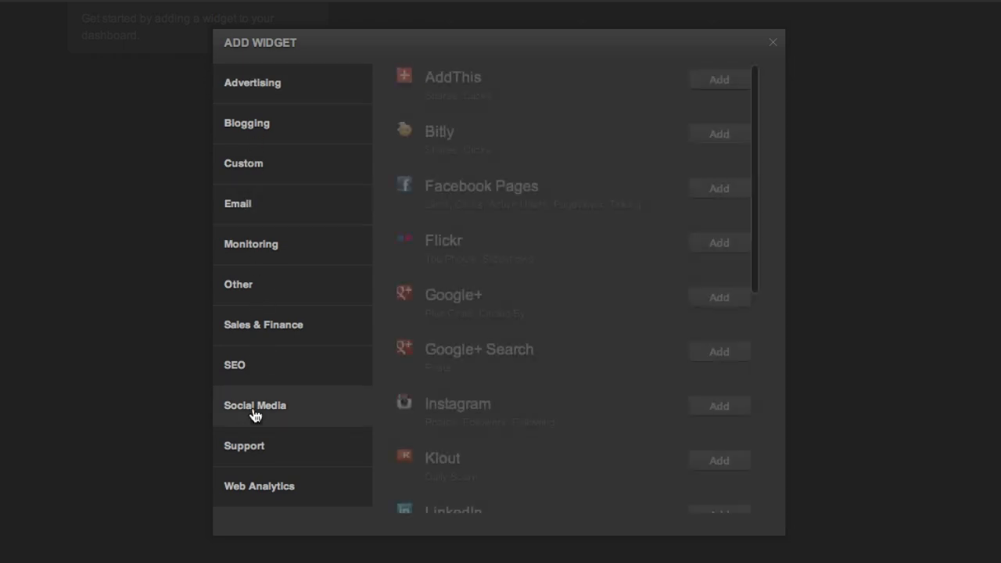
left_click(244, 163)
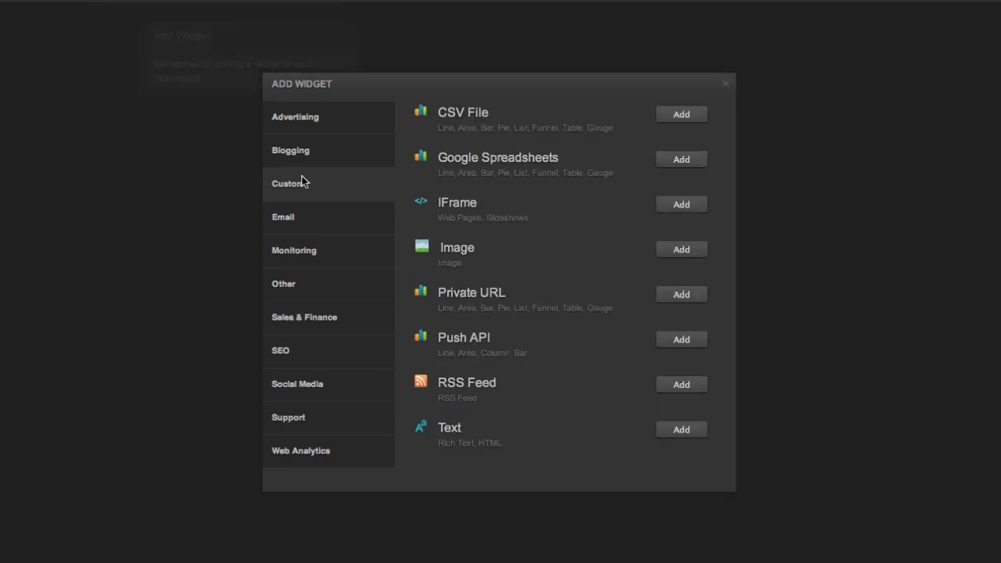
left_click(724, 83)
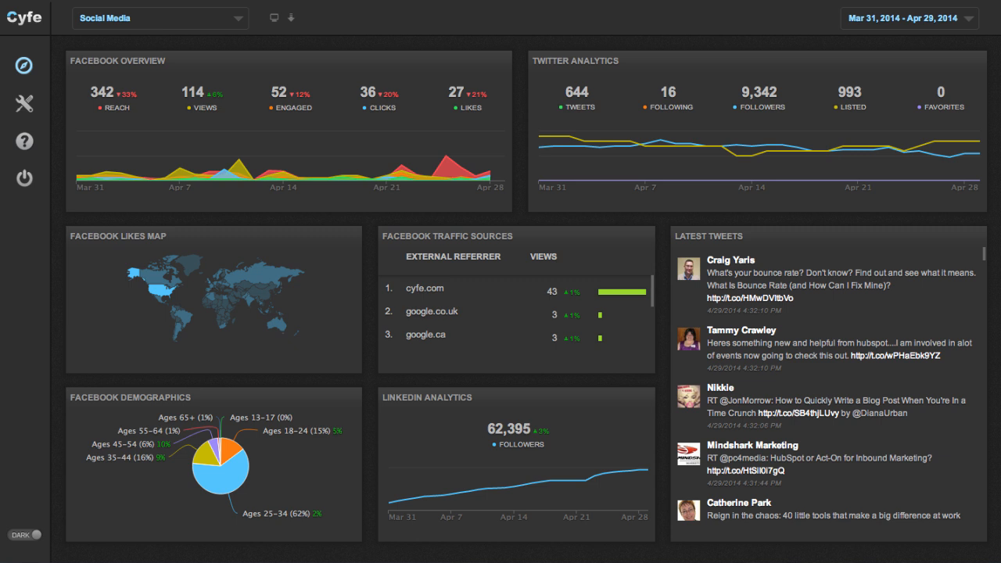
Cycle through the Web Analytics, Marketing, Sales, Project Management, IT and Client sample dashboards.
left_click(157, 19)
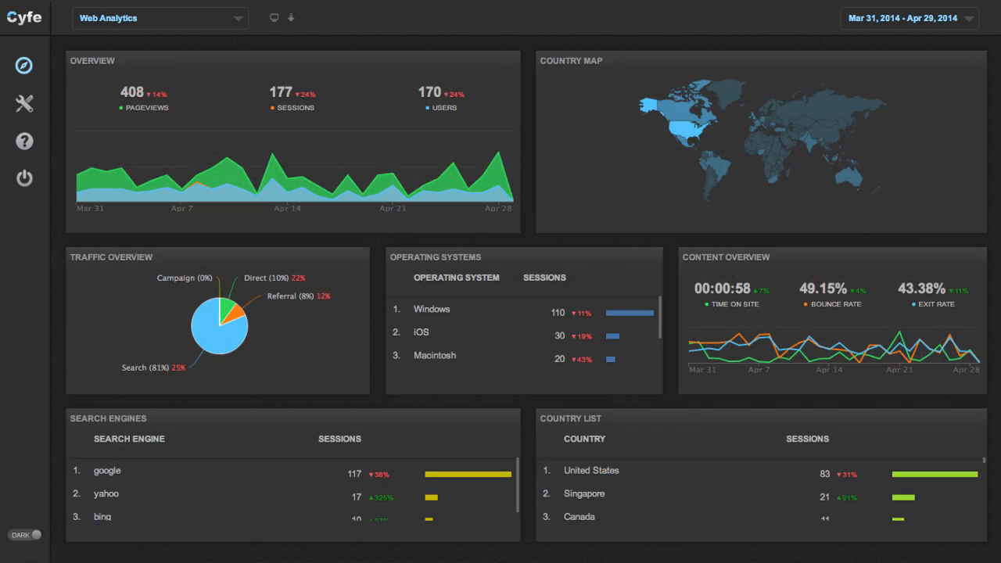
left_click(157, 18)
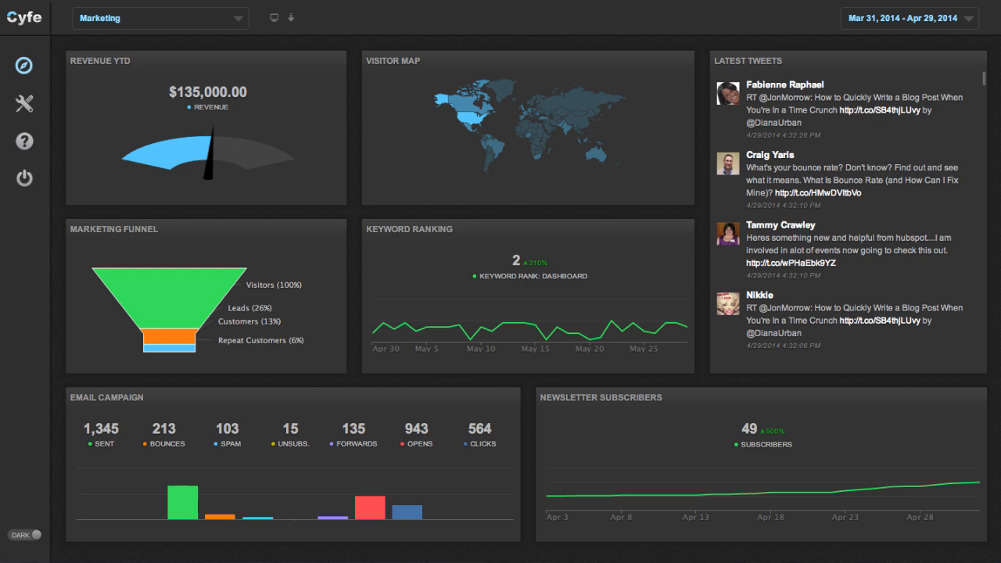
left_click(157, 19)
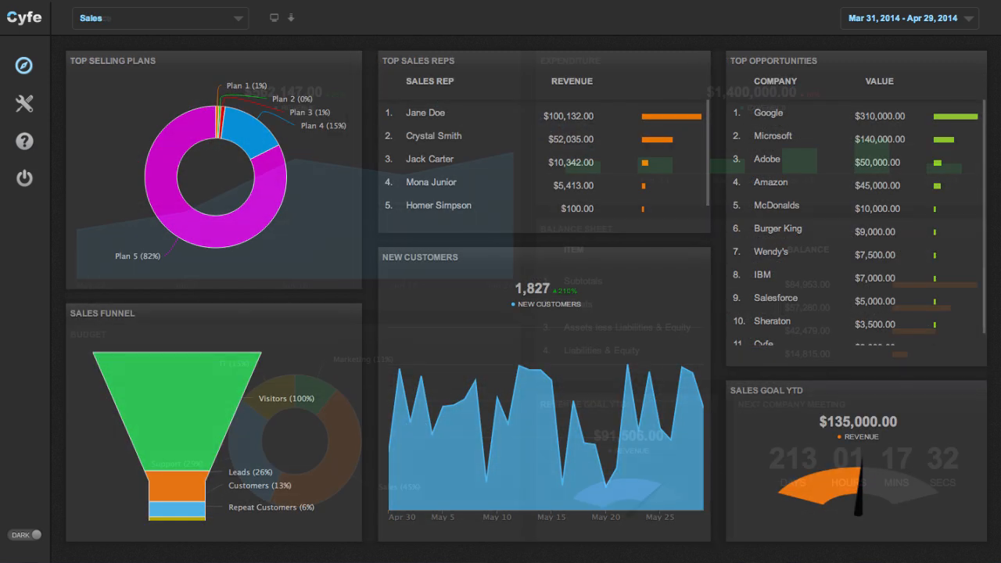
left_click(156, 18)
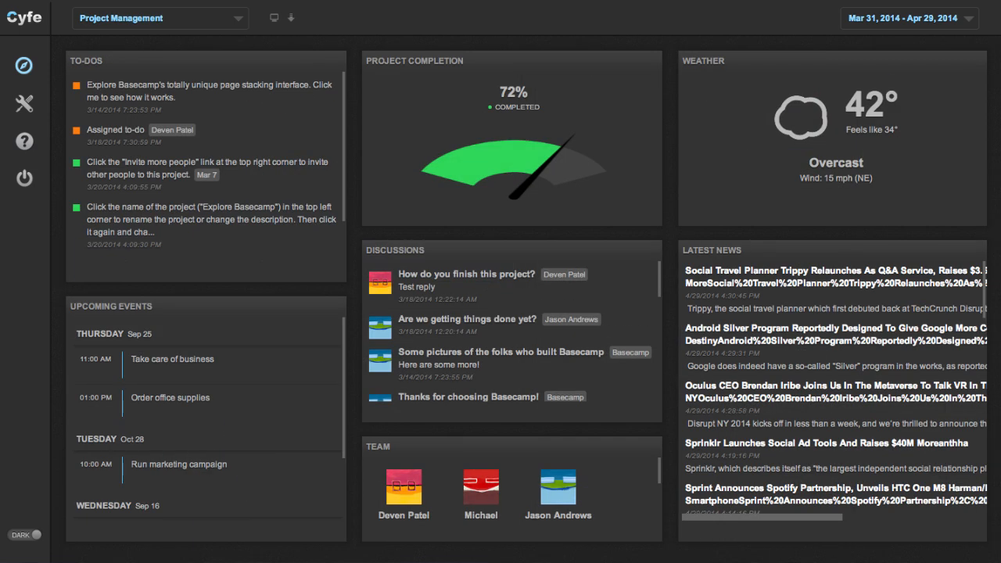
left_click(160, 18)
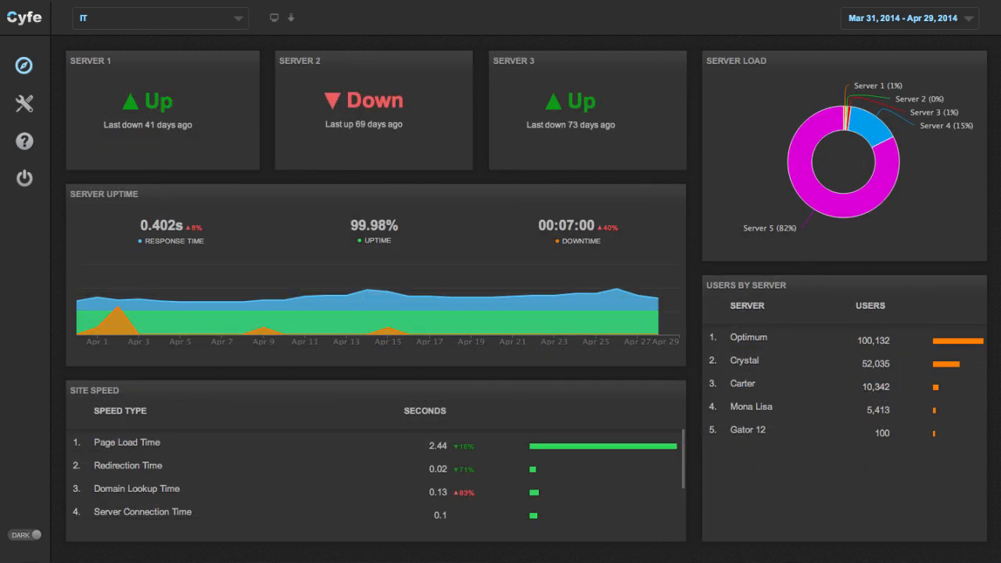
left_click(159, 17)
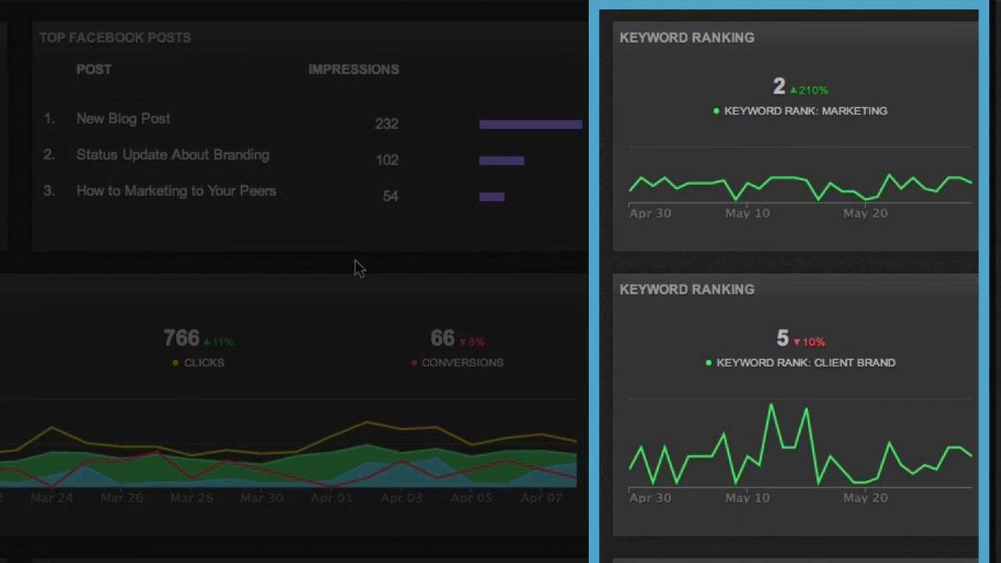
scroll("down", 3)
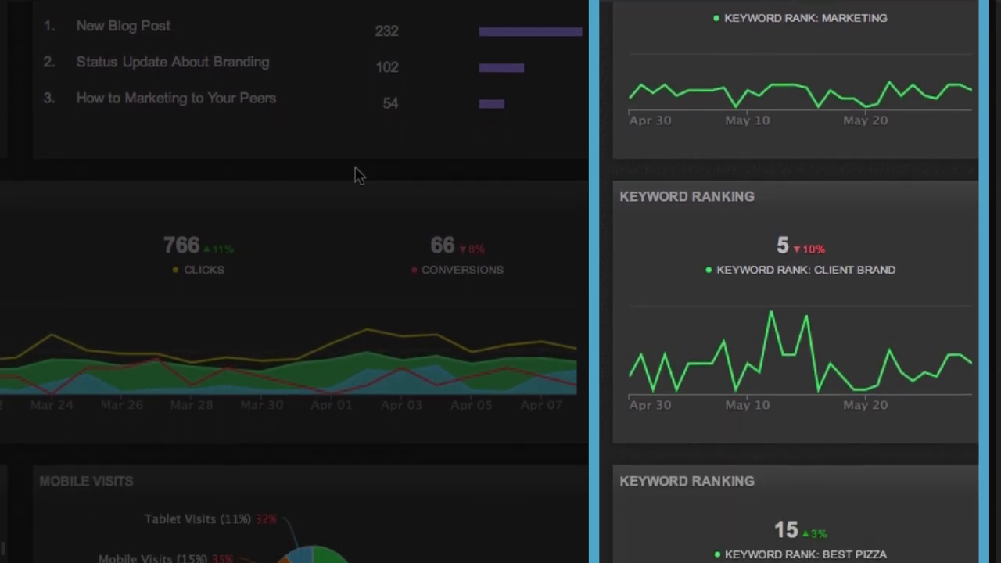
scroll("down", 3)
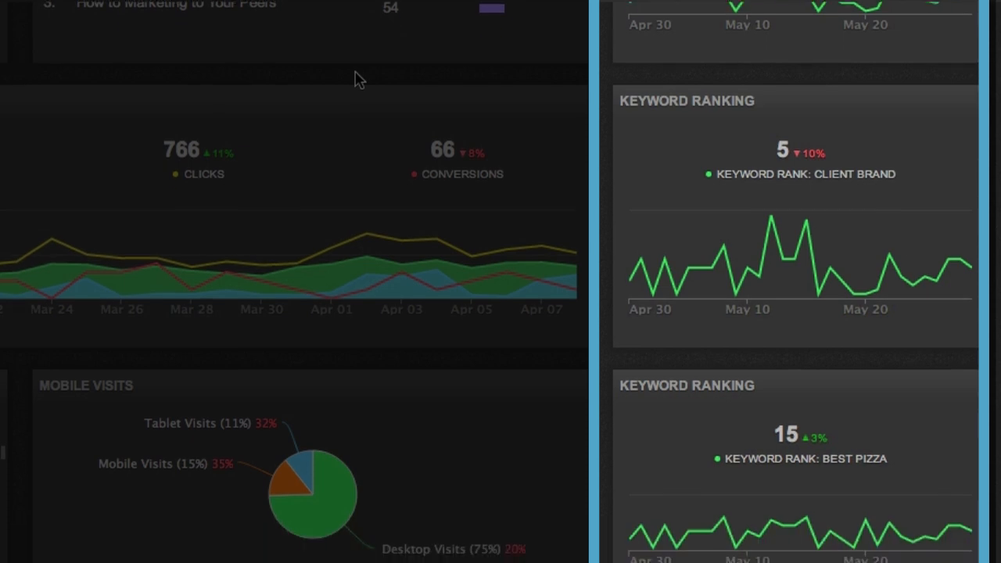
scroll("down", 3)
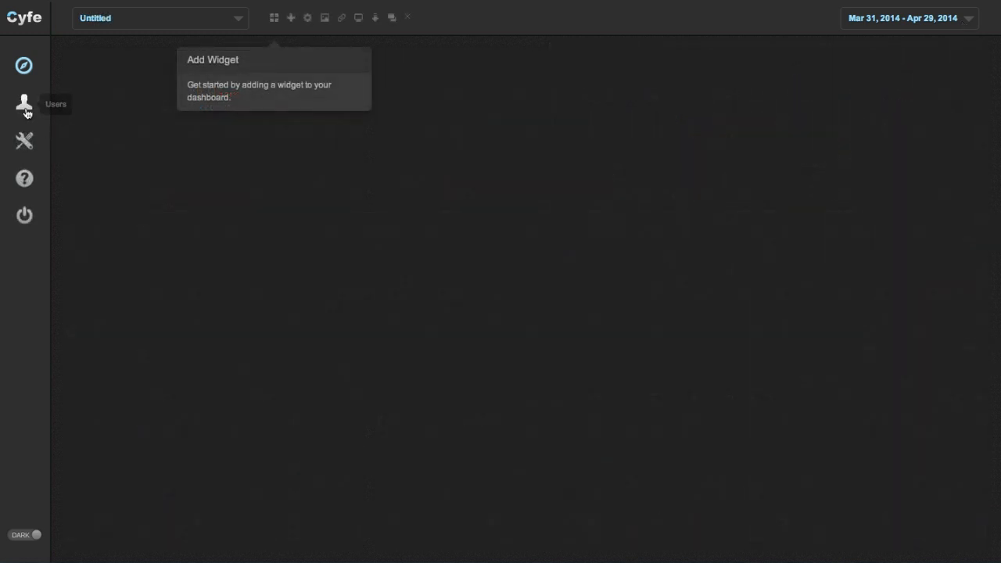
left_click(25, 103)
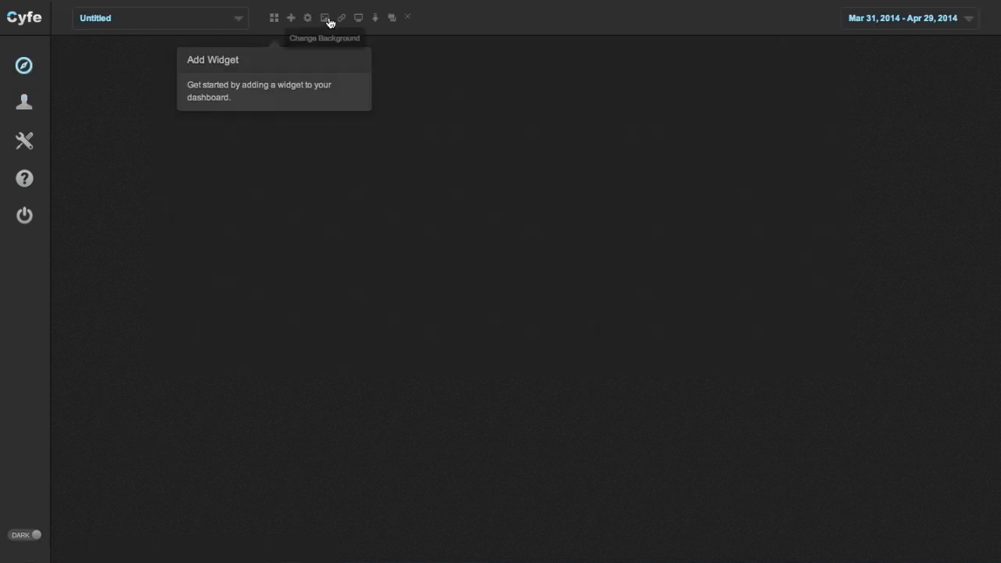
left_click(341, 17)
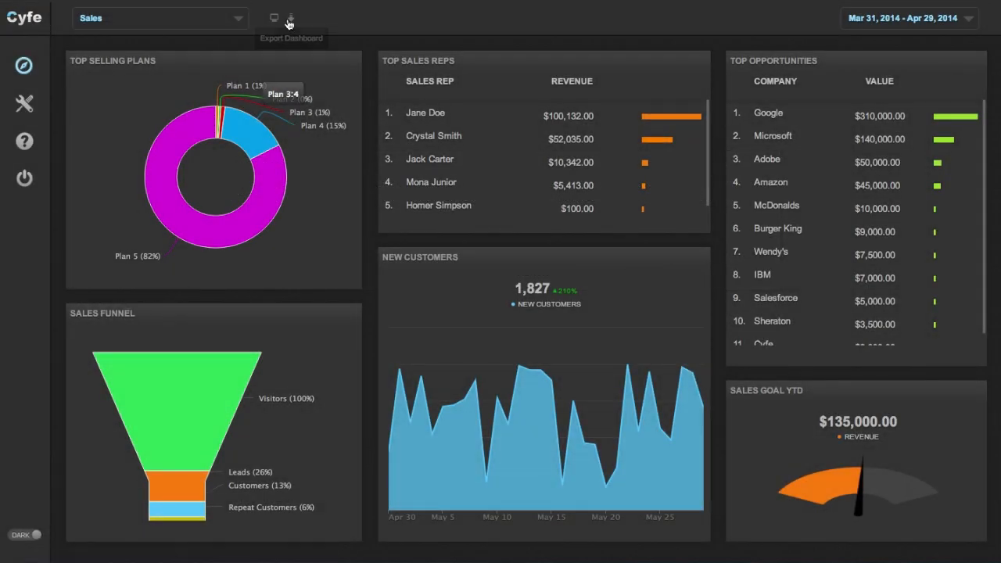
Schedule the Sales dashboard export as a weekly email report.
left_click(291, 18)
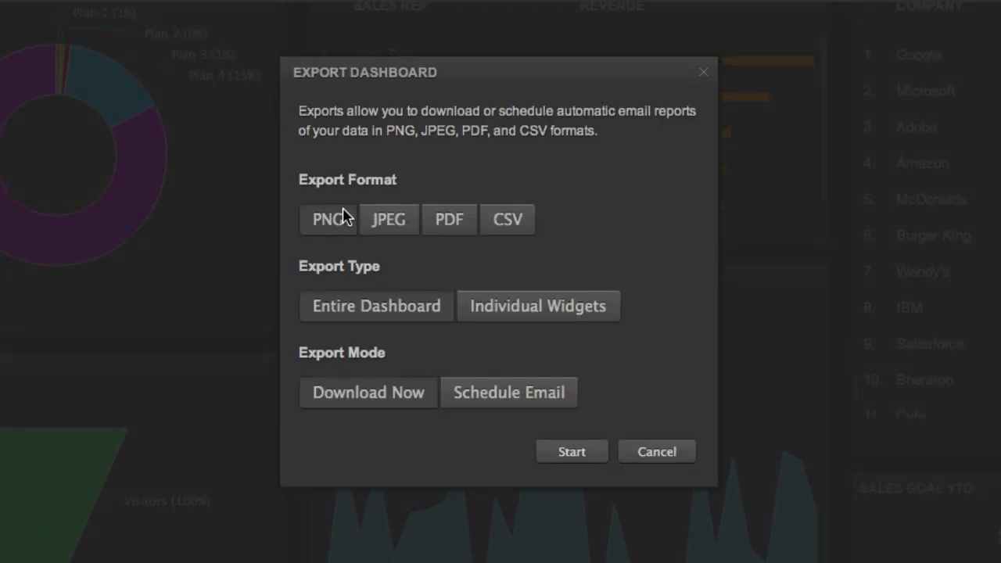
left_click(508, 391)
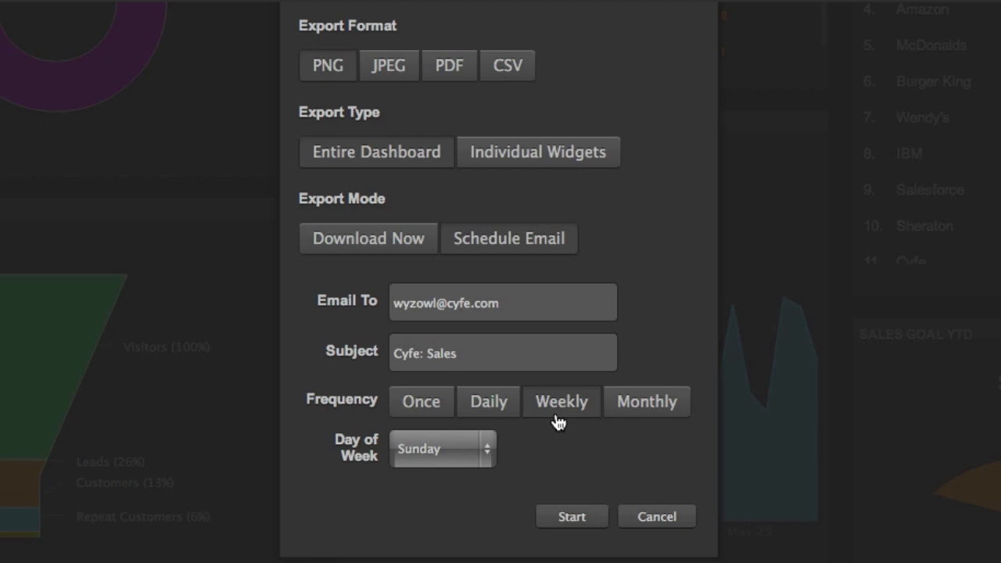
left_click(657, 516)
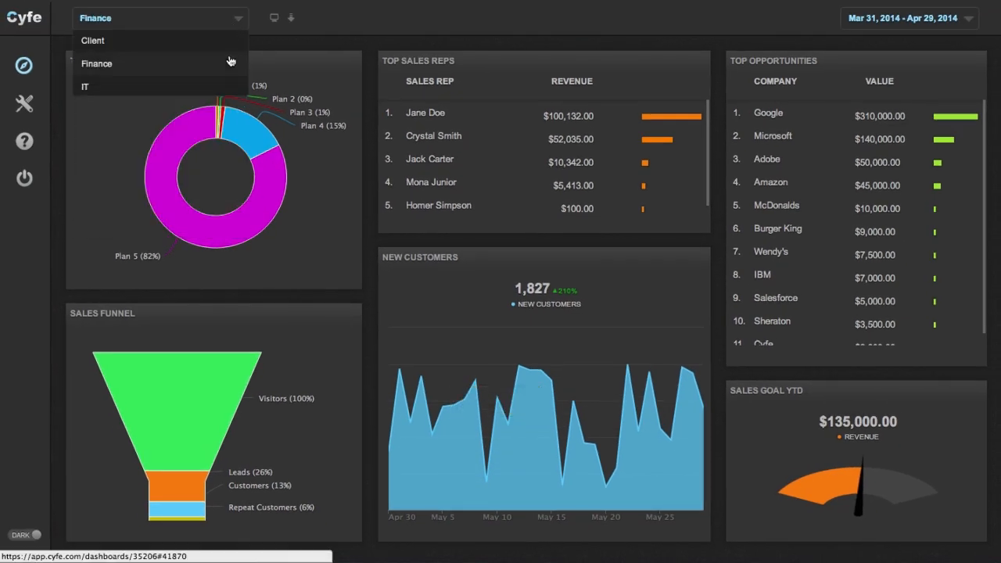
Review TV Mode rotation and which dashboards it cycles through.
left_click(274, 17)
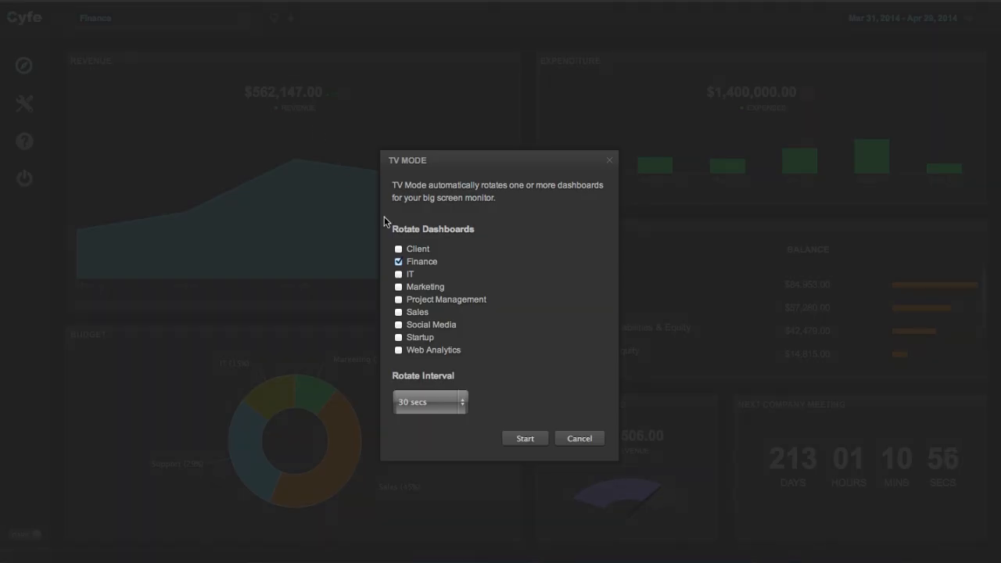
left_click(526, 438)
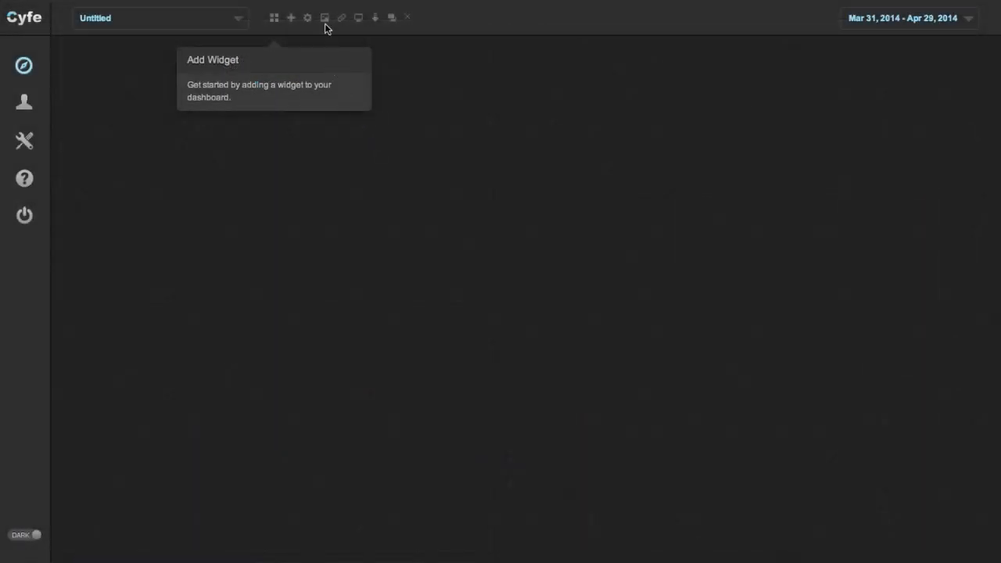
Look at the dashboard background choices, then switch the Client dashboard to the light theme.
left_click(326, 17)
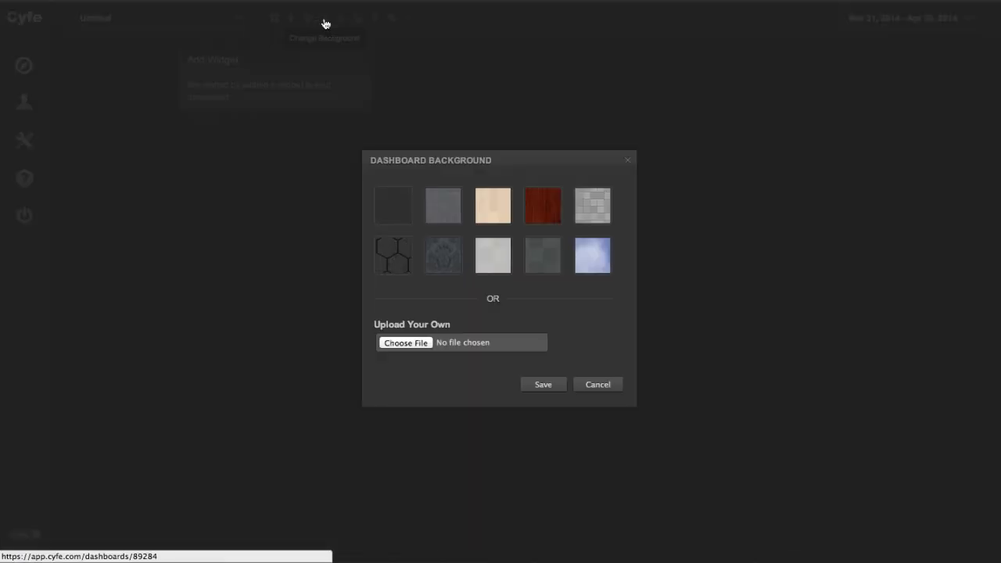
left_click(597, 385)
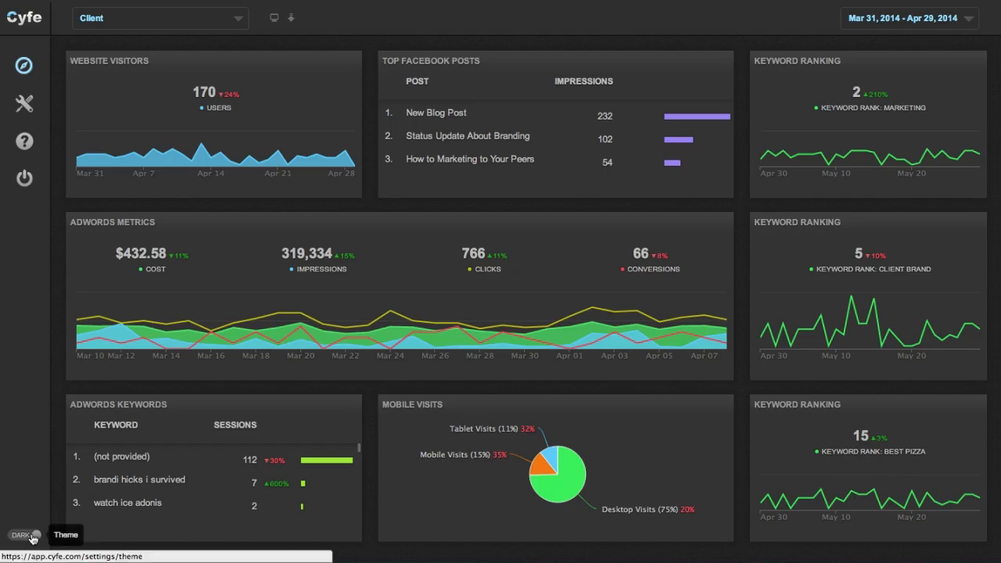
left_click(25, 534)
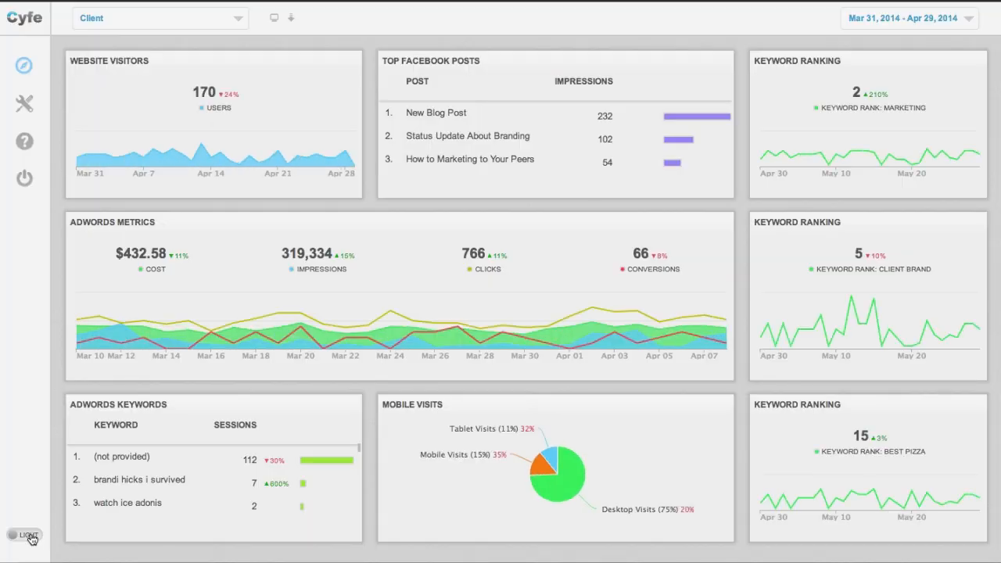